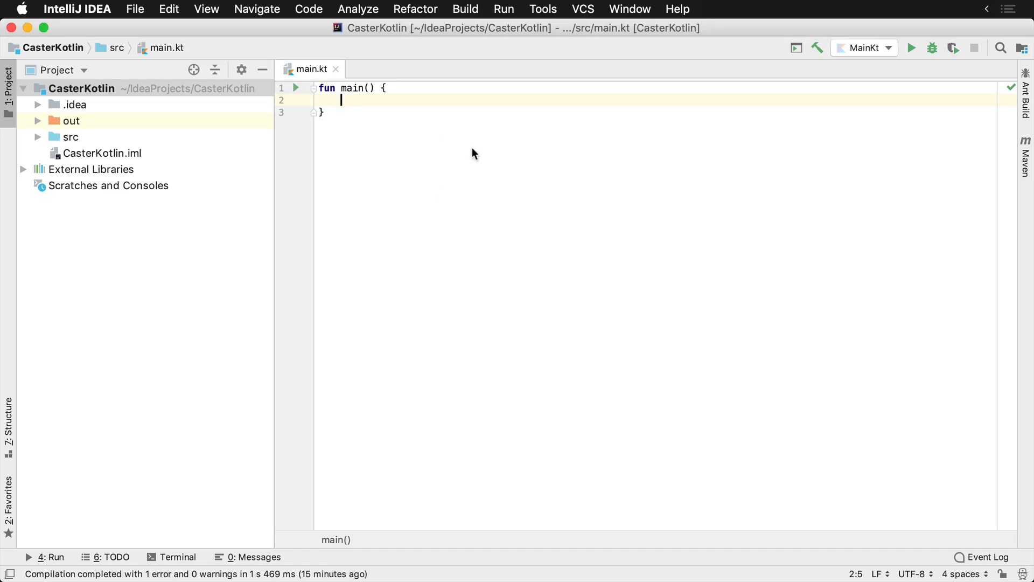
- Declare val fullName = "Donn Felker" inside main
text(val)
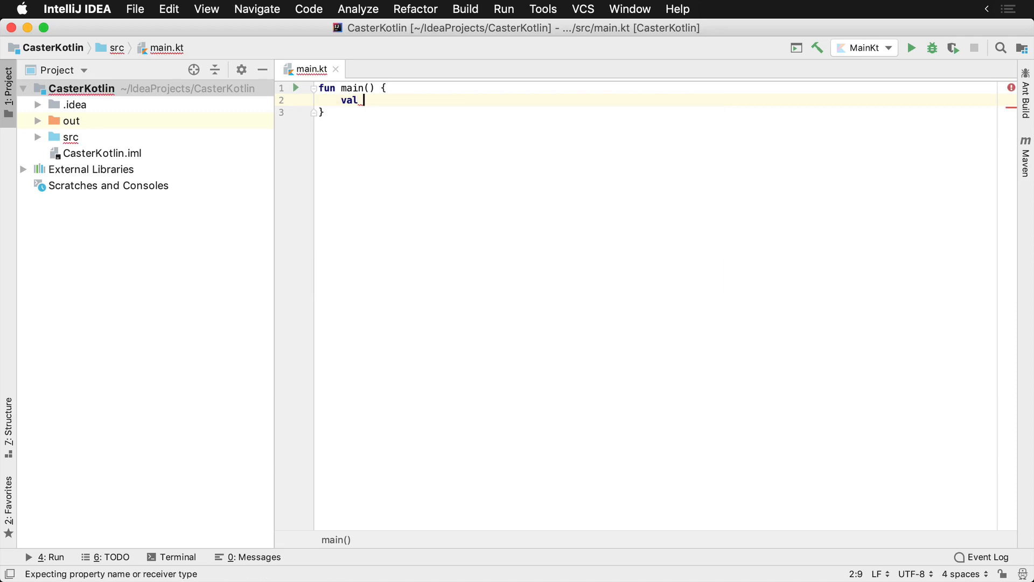
text(fullN)
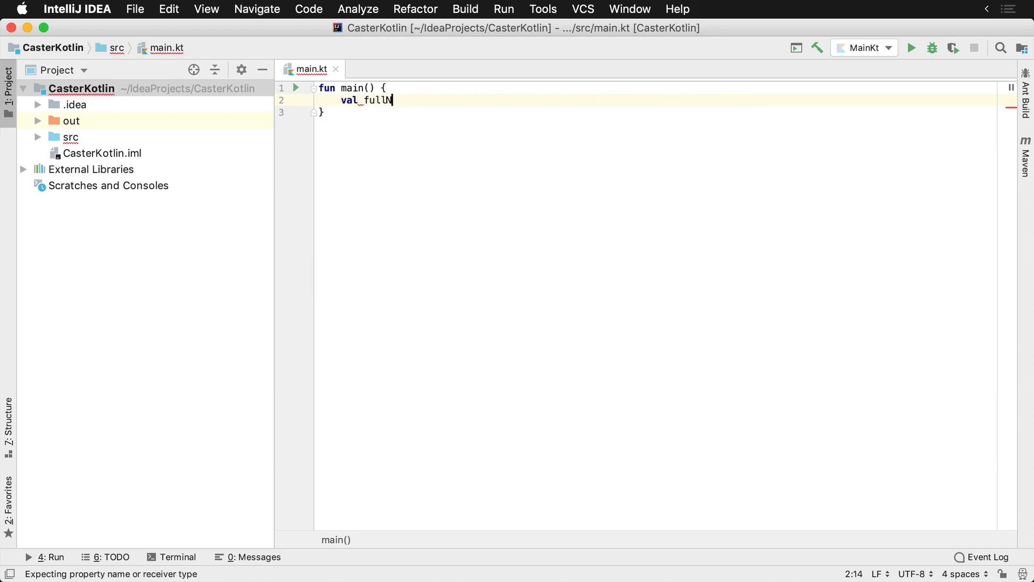
text(ame = "Donn F)
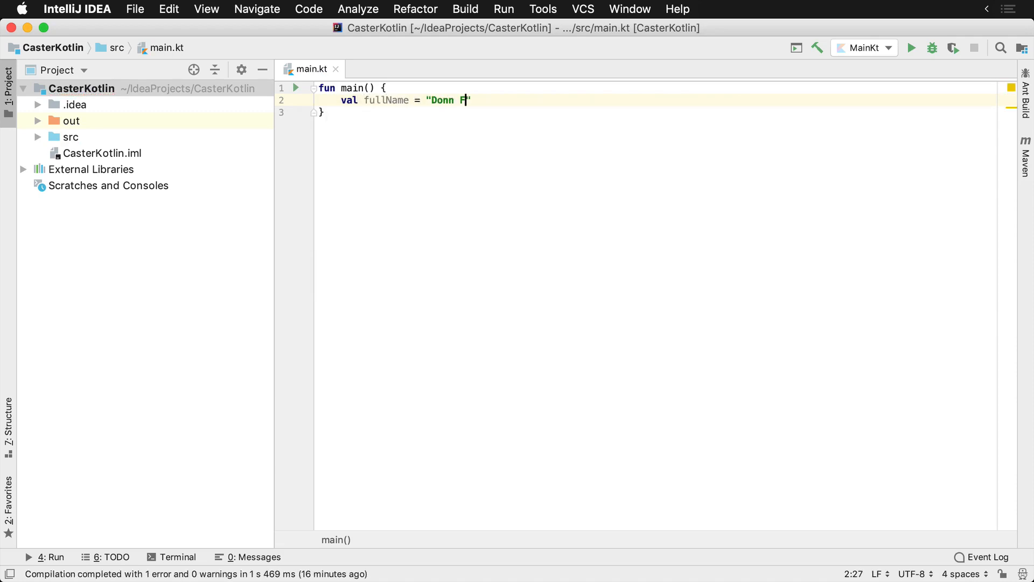
text(elker)
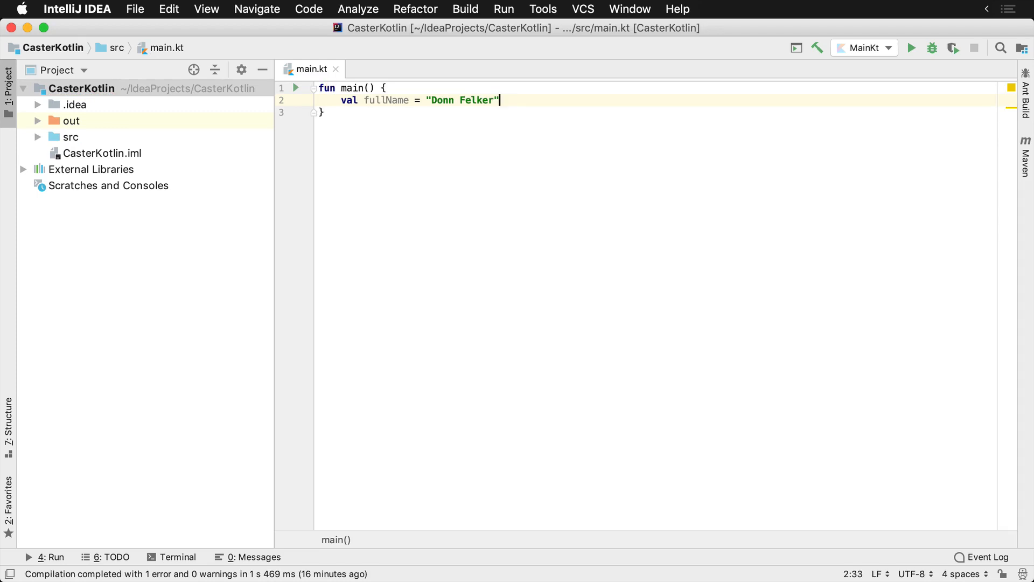
- Add println(fullName::class) to print the variable's class
text(println()
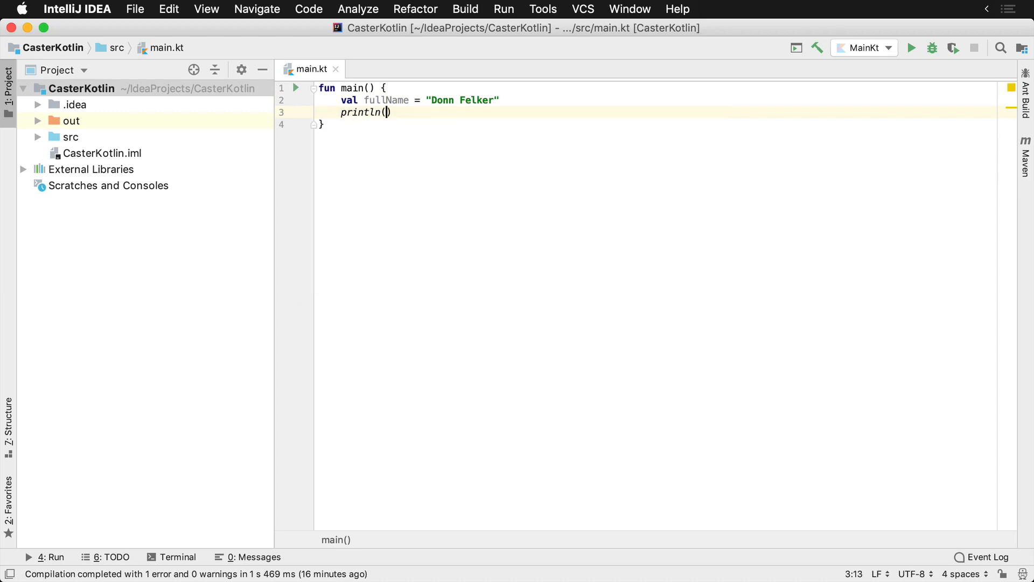
text(fullName:)
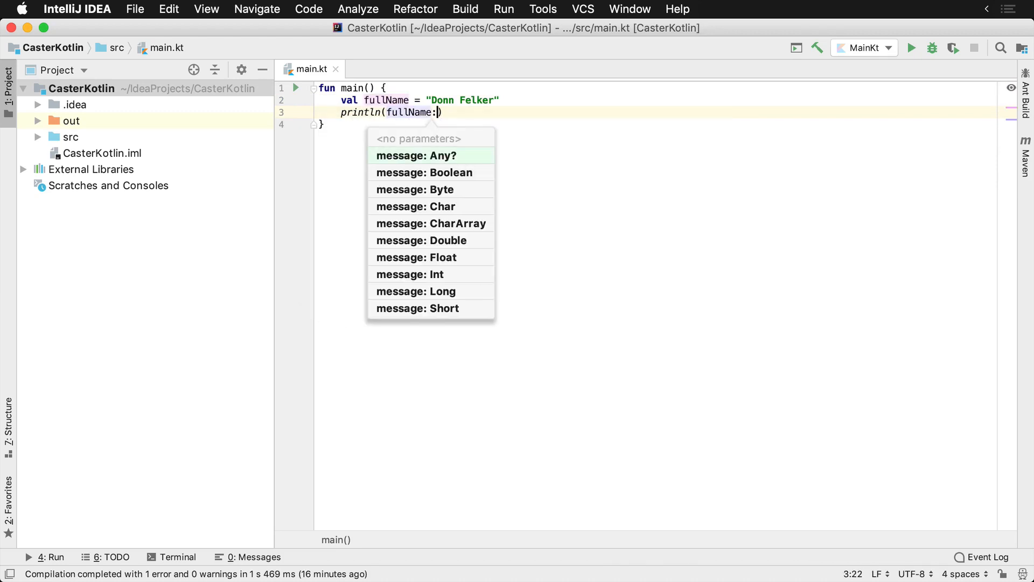
text(:class)
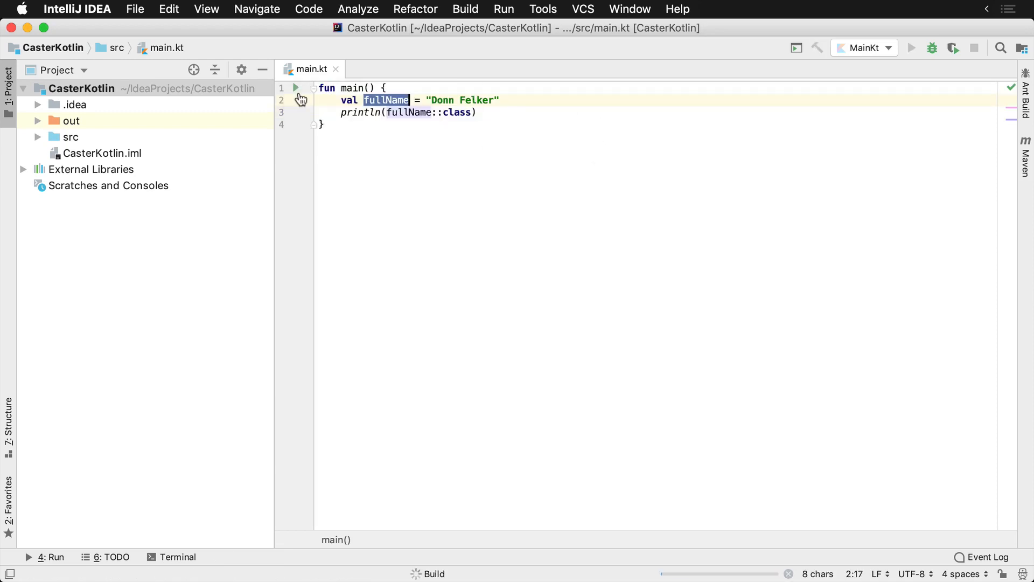
- Run MainKt to show 'class kotlin.String', then remove the println line
click(913, 48)
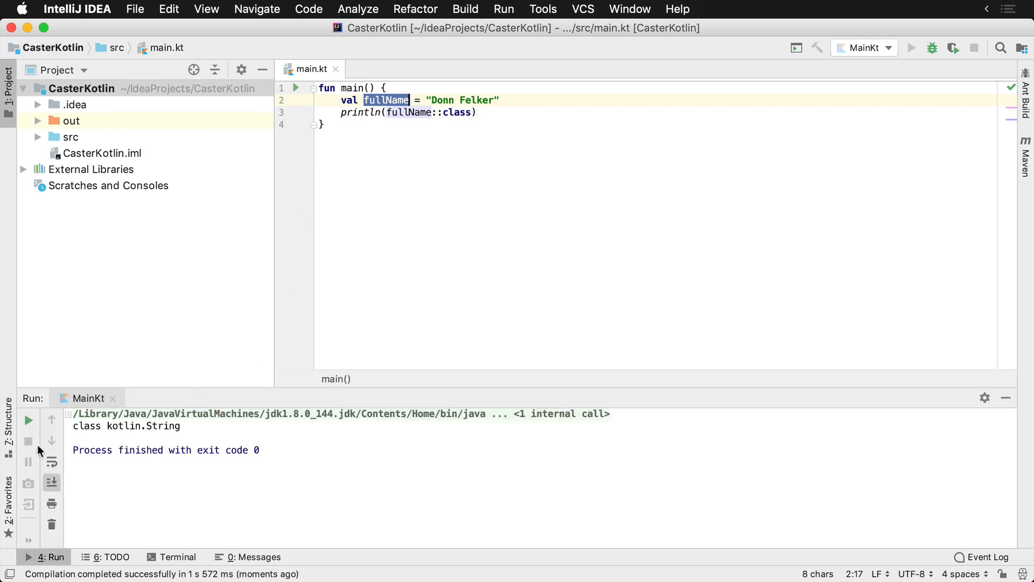
click(203, 431)
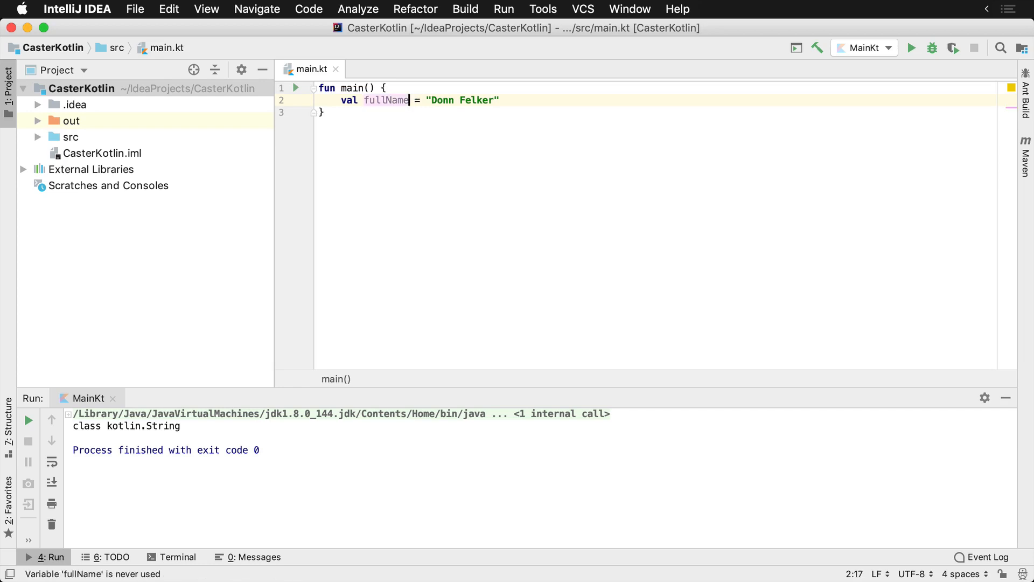
- Add an explicit ': String' annotation to fullName, then start typing Int
text(: String)
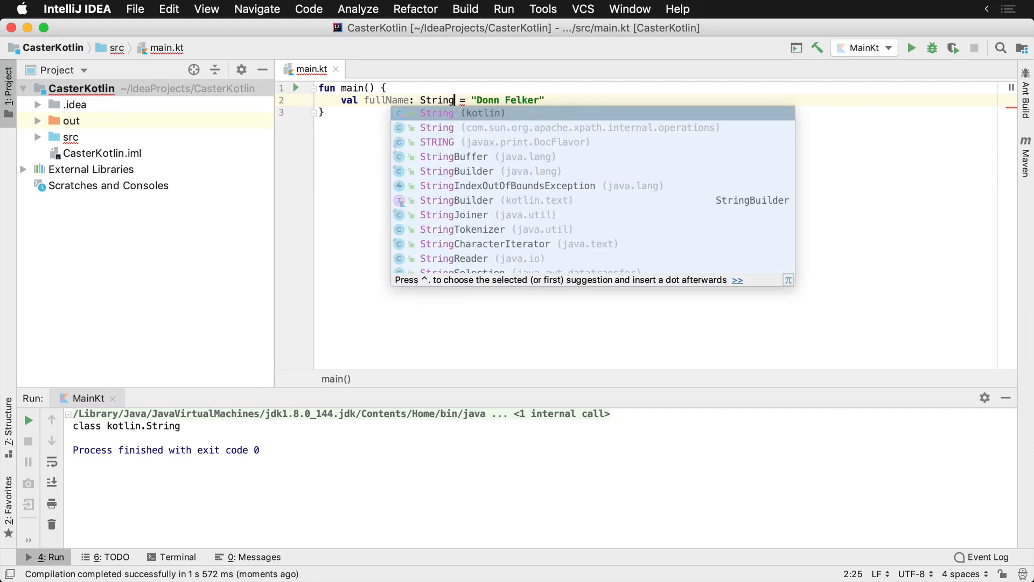
key(Escape)
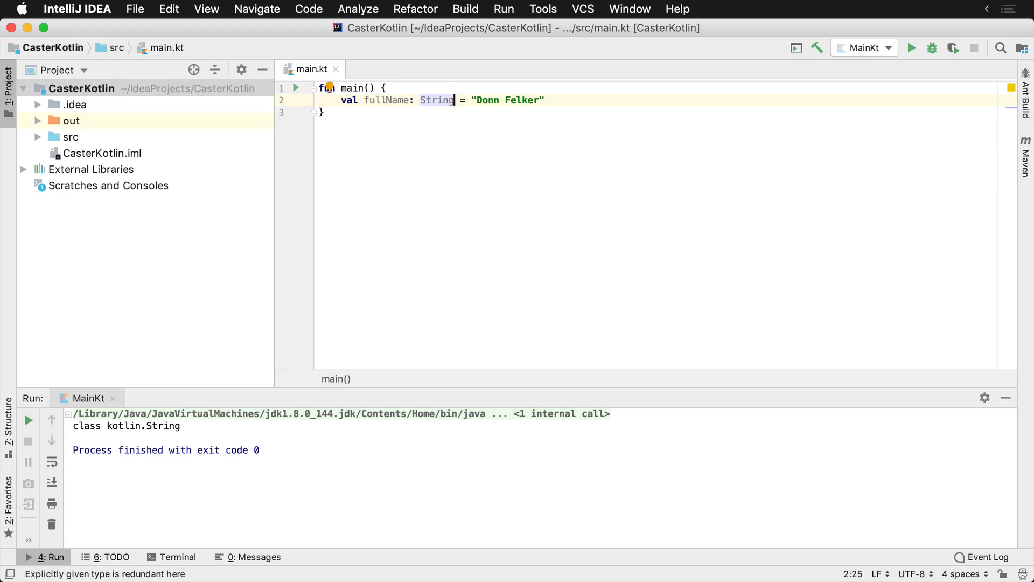
text(In)
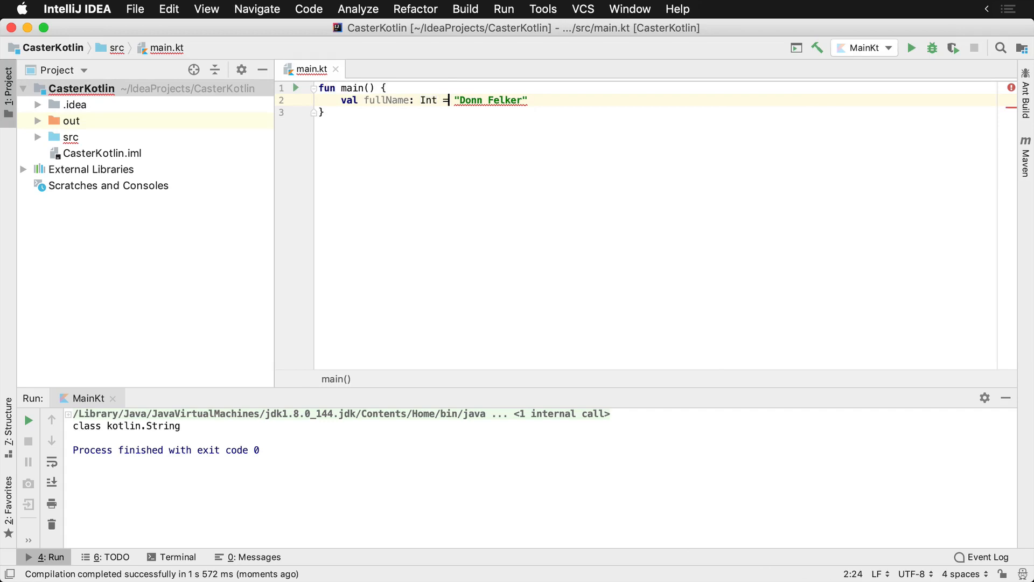
mouse_move(475, 100)
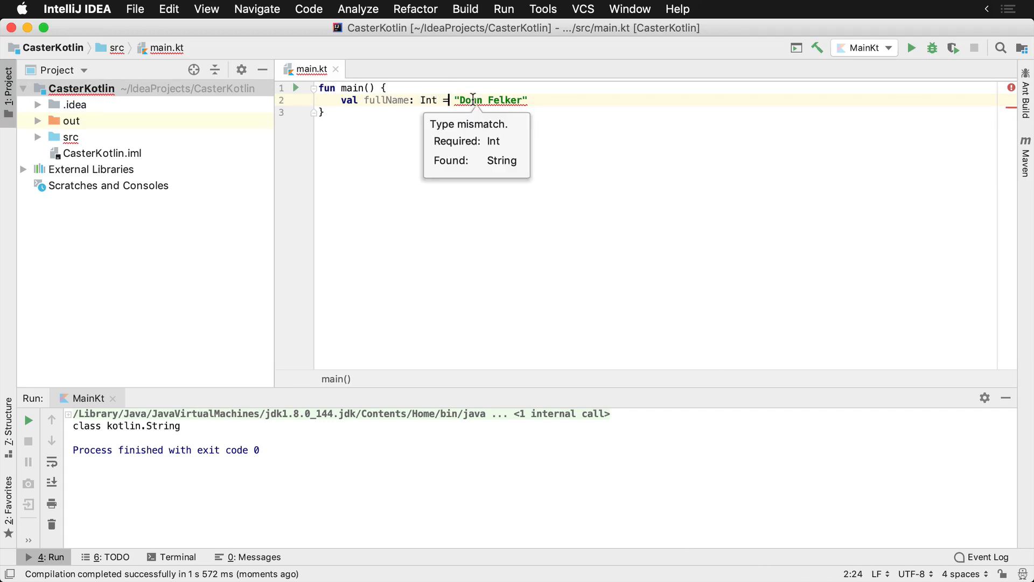
- Build with fullName typed Int to get the type mismatch, then retype it as String
double_click(382, 101)
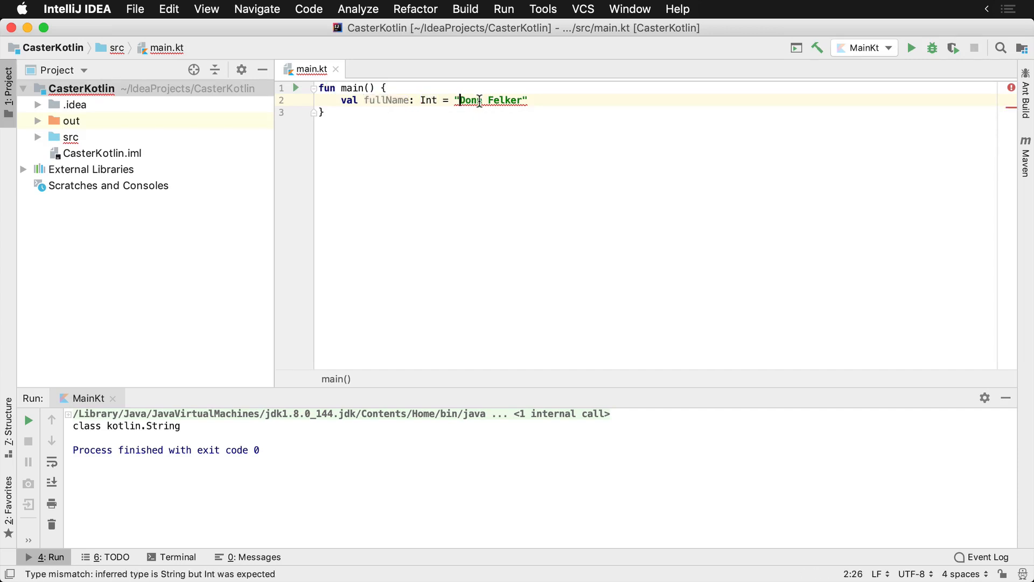
click(297, 88)
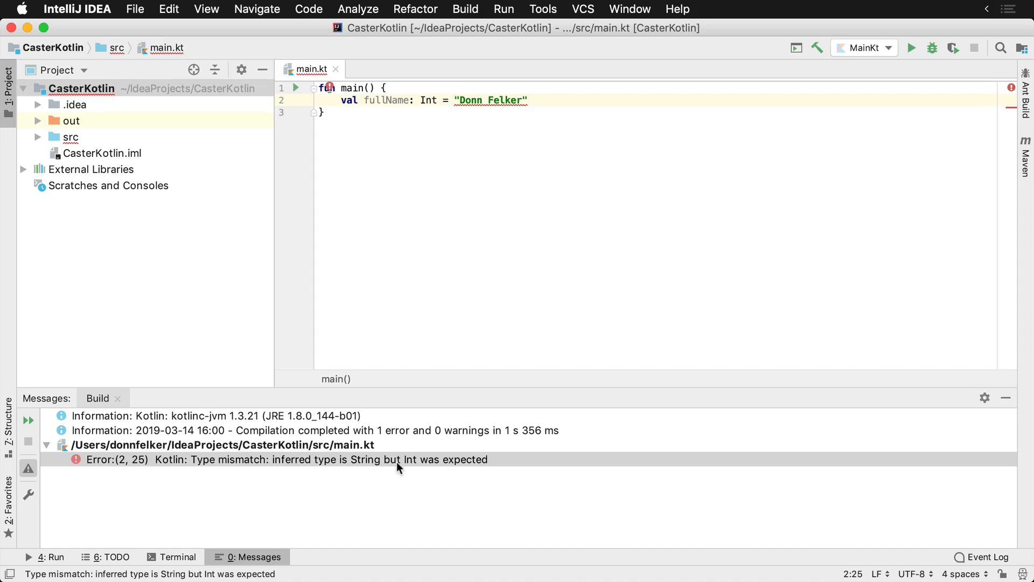
mouse_move(416, 10)
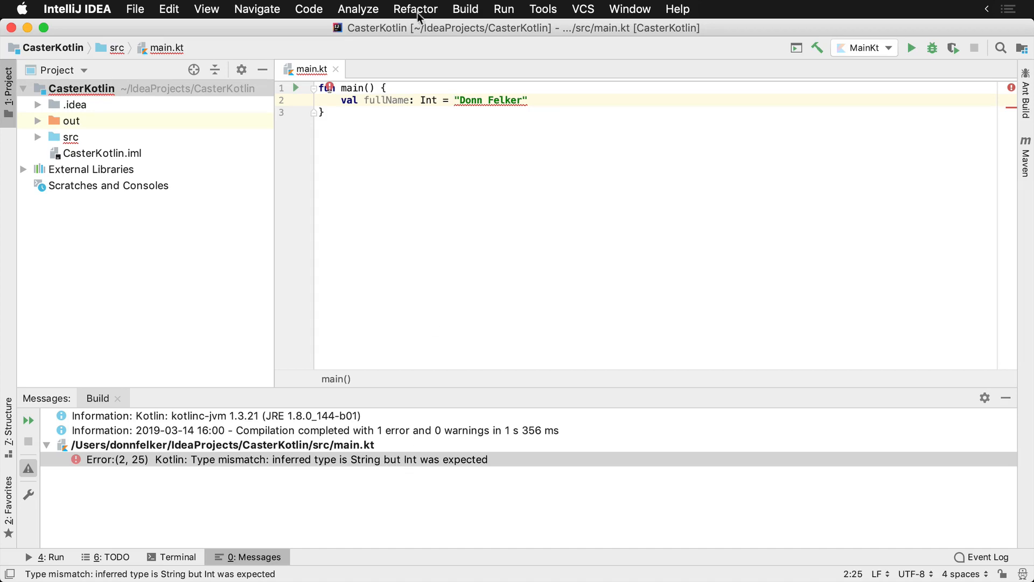
double_click(429, 100)
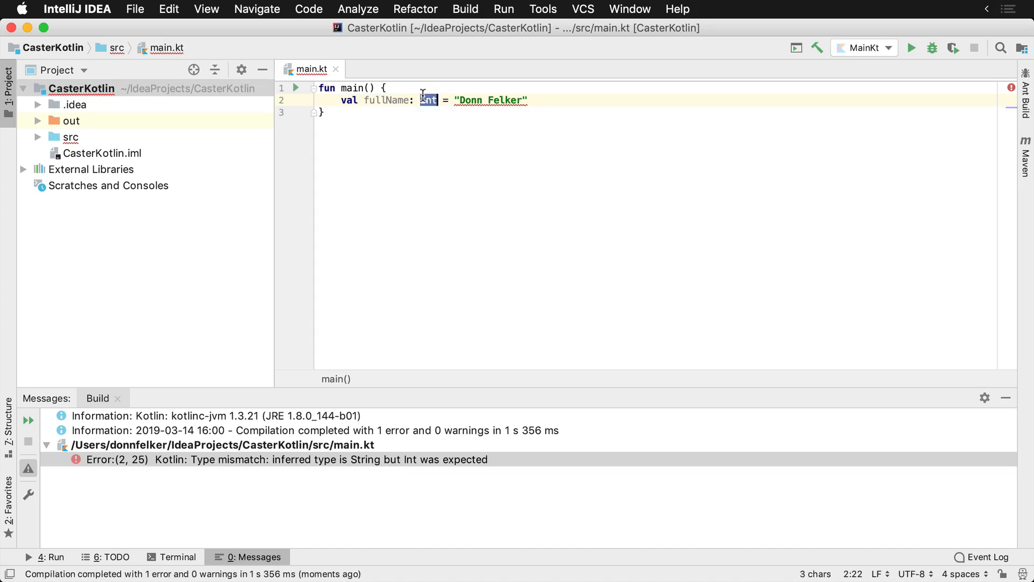
text(String)
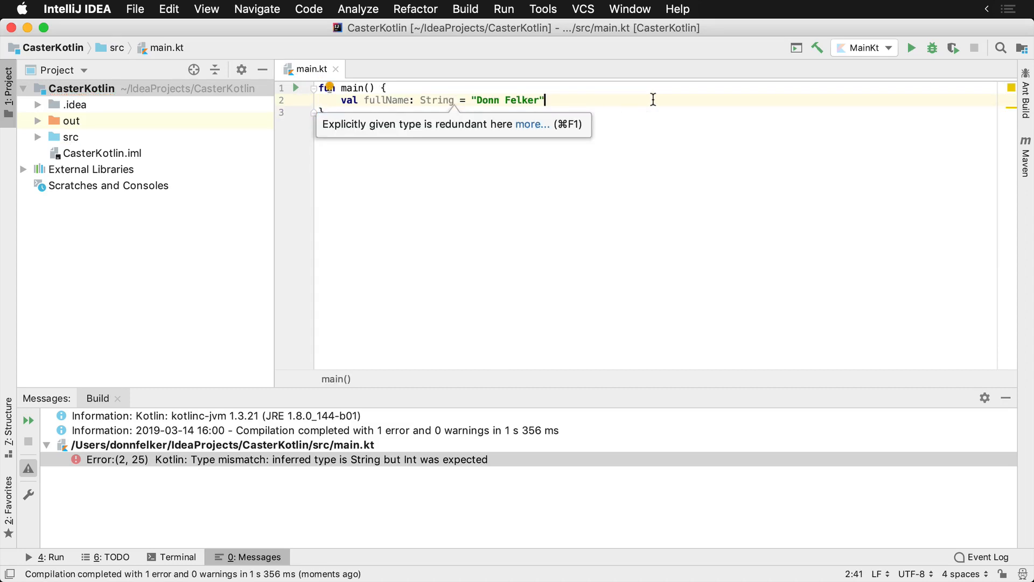
- Add var age: Int = 32 below fullName and select its Int type
text(var a)
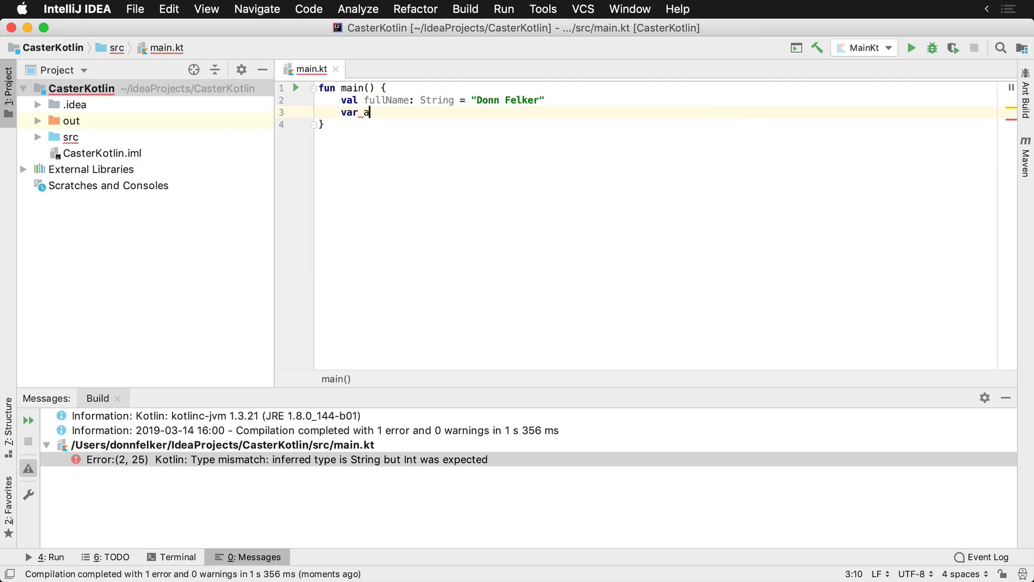
text(ge: Int)
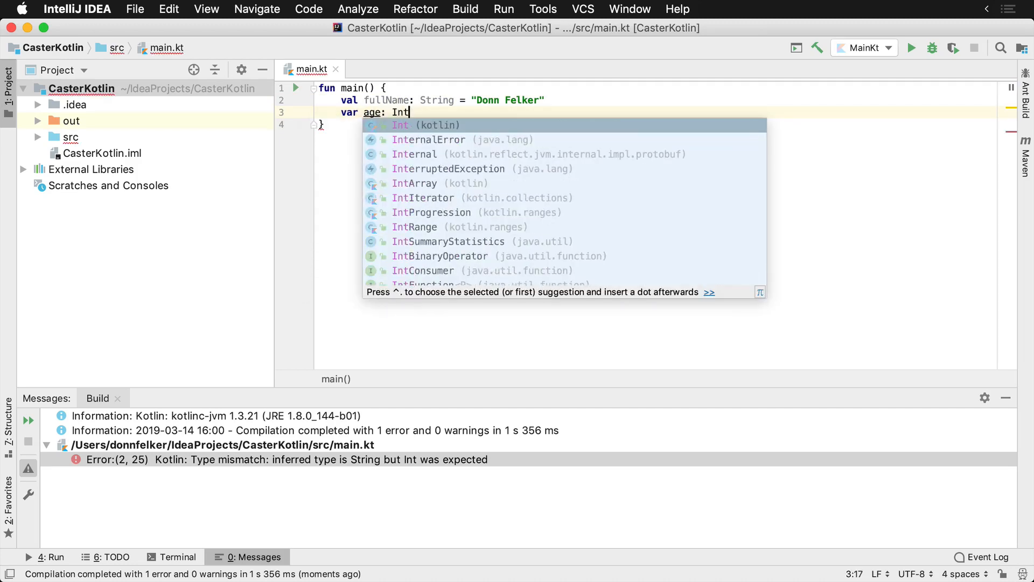
text(= 32)
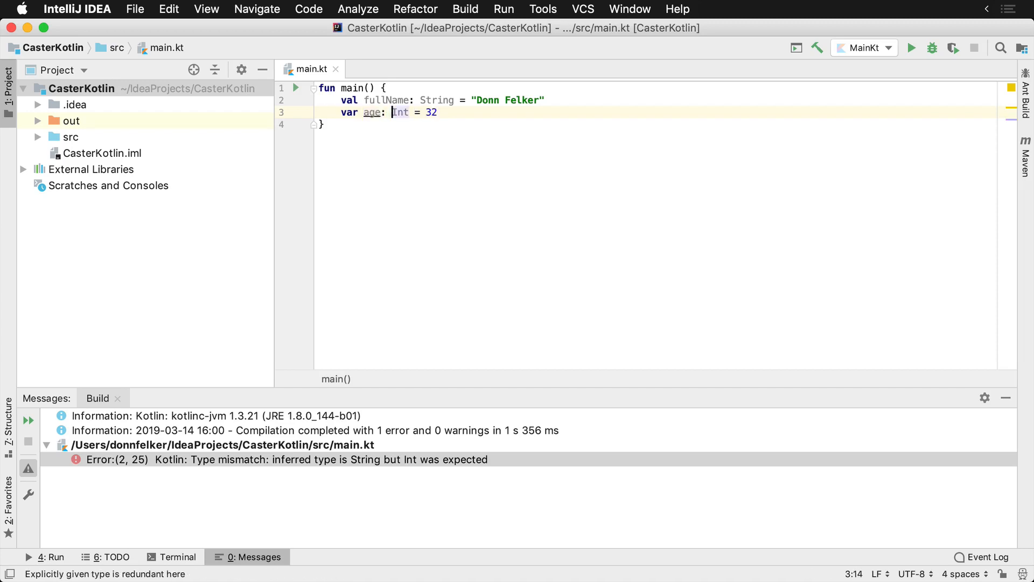
double_click(401, 112)
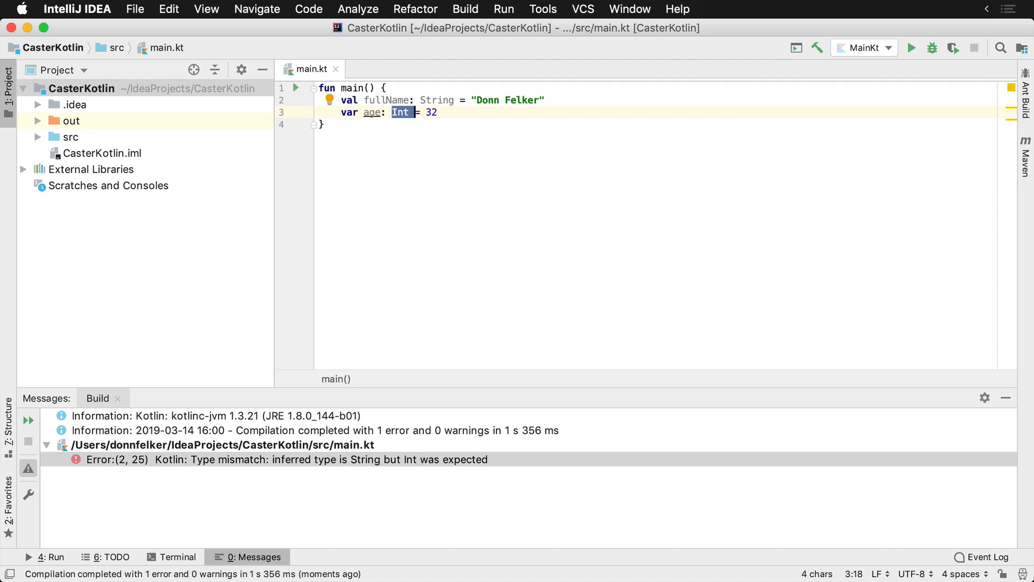